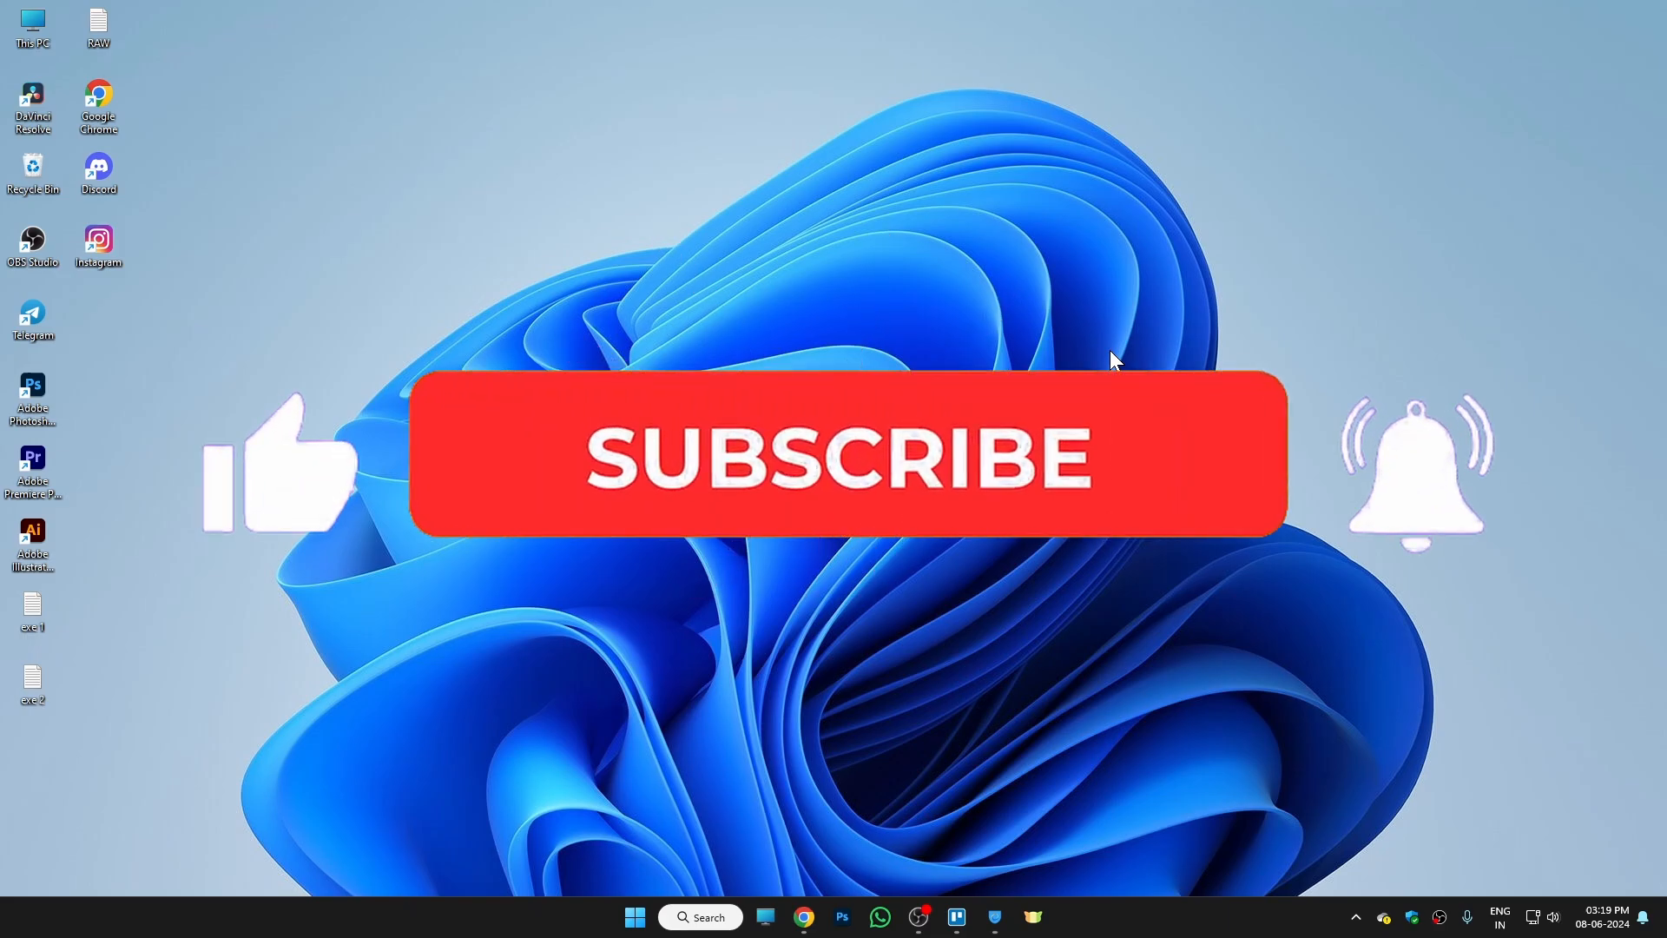
{"action": "left_click", "coordinate": [840, 458]}
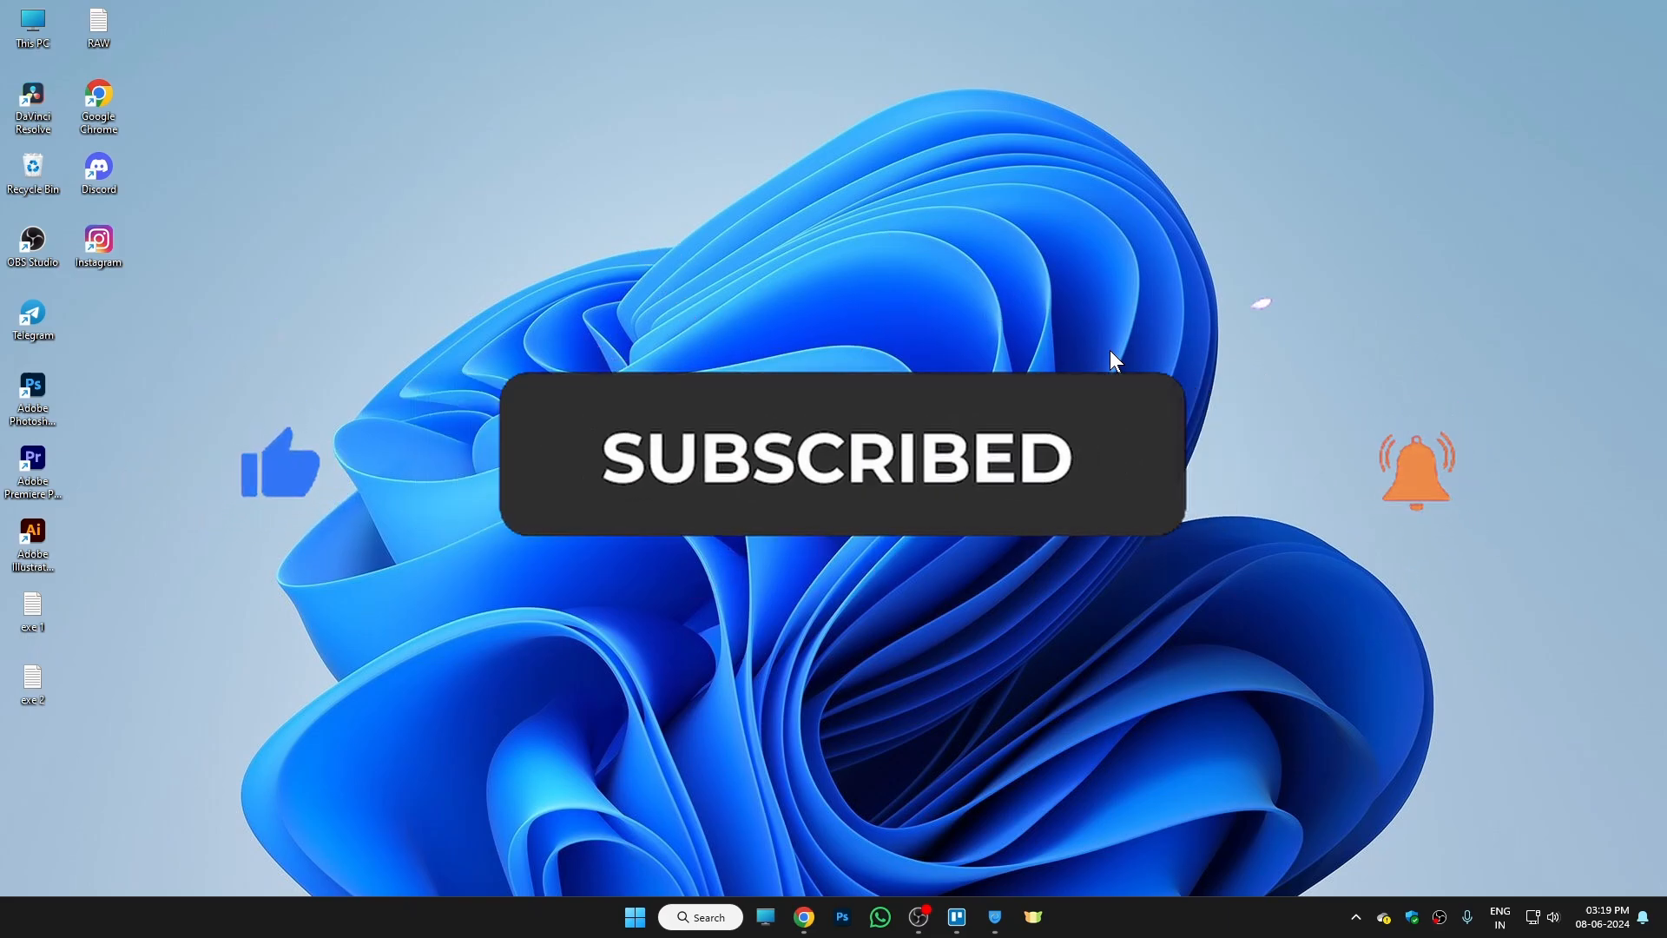